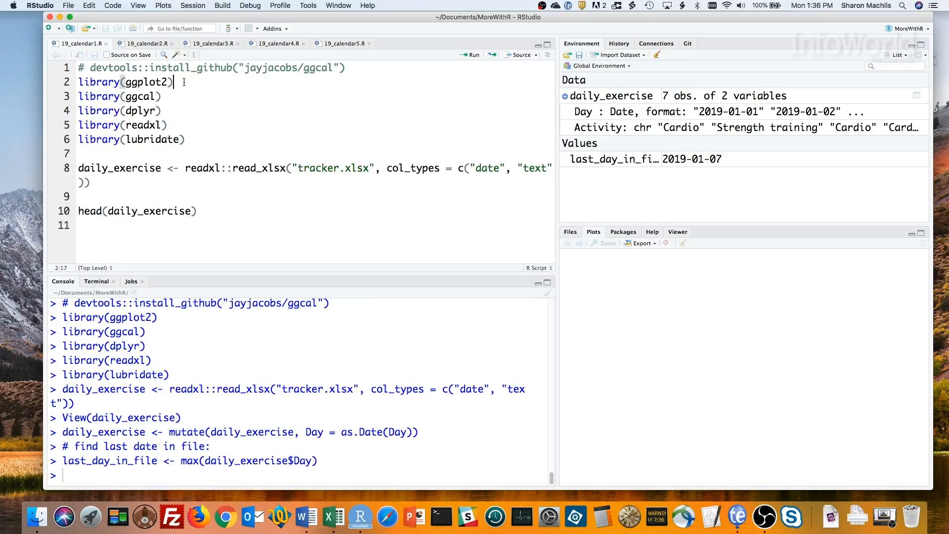
mouse_move(440, 516)
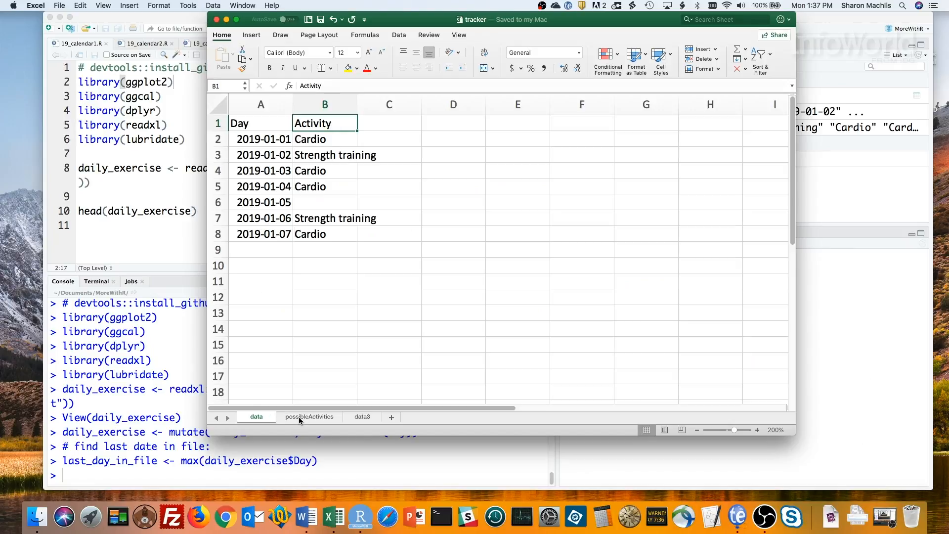
Review the possibleActivities sheet, then select the Activity cells below the header on the data sheet.
left_click(309, 416)
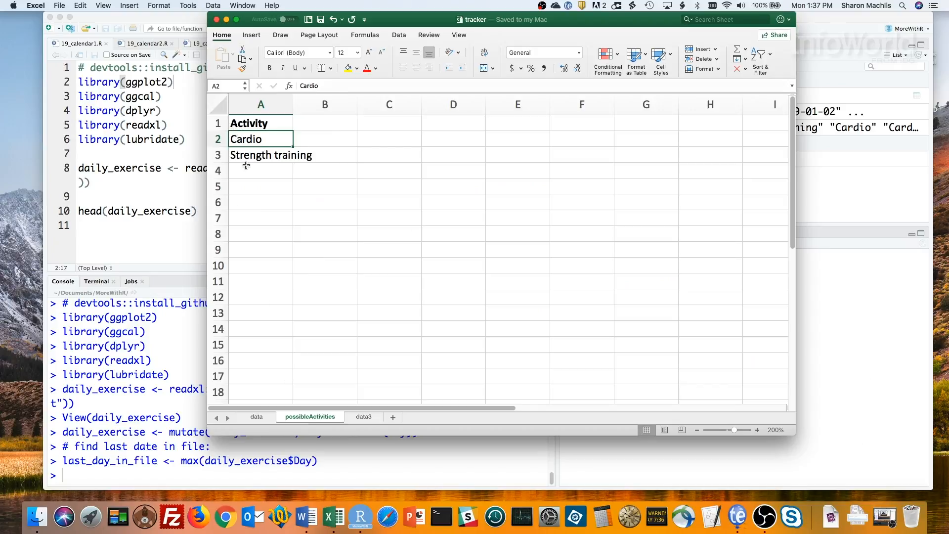
left_click(256, 417)
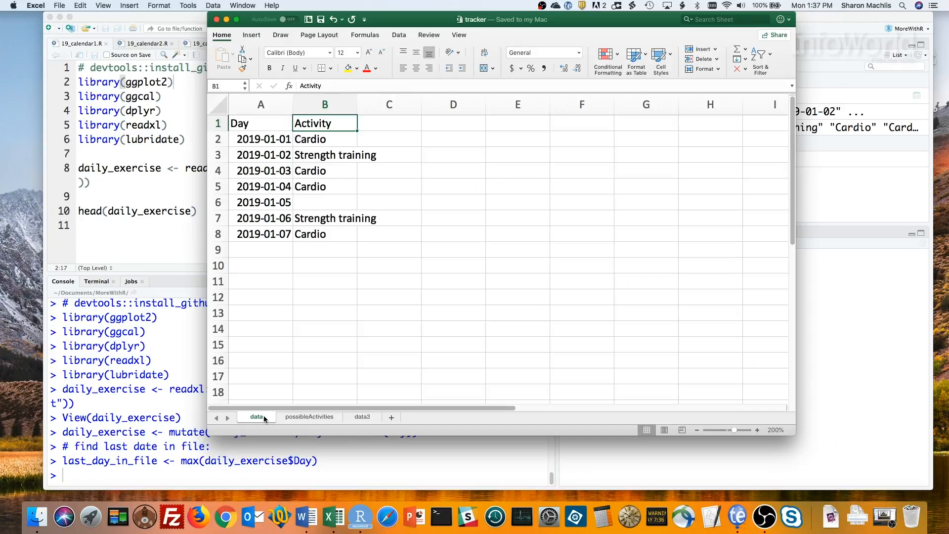
mouse_move(272, 324)
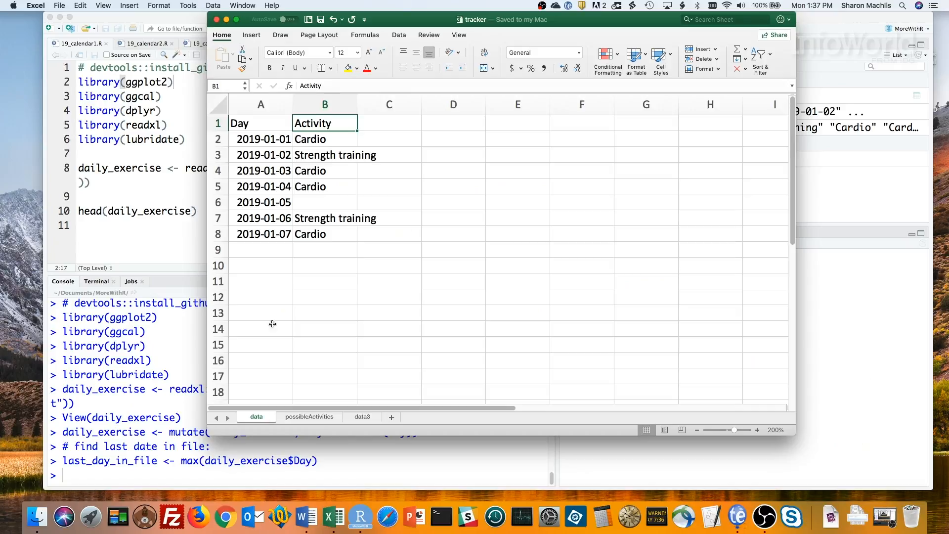
left_click(324, 104)
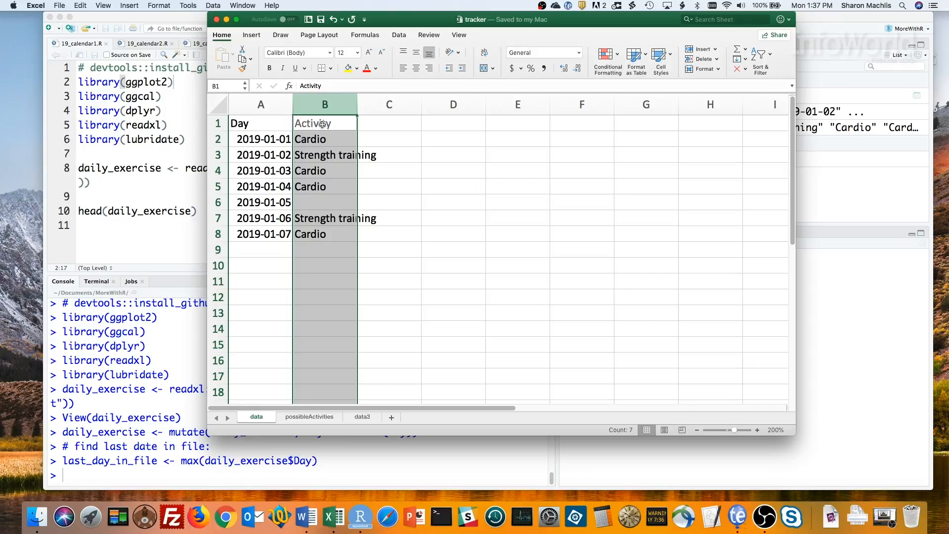
left_click(325, 123)
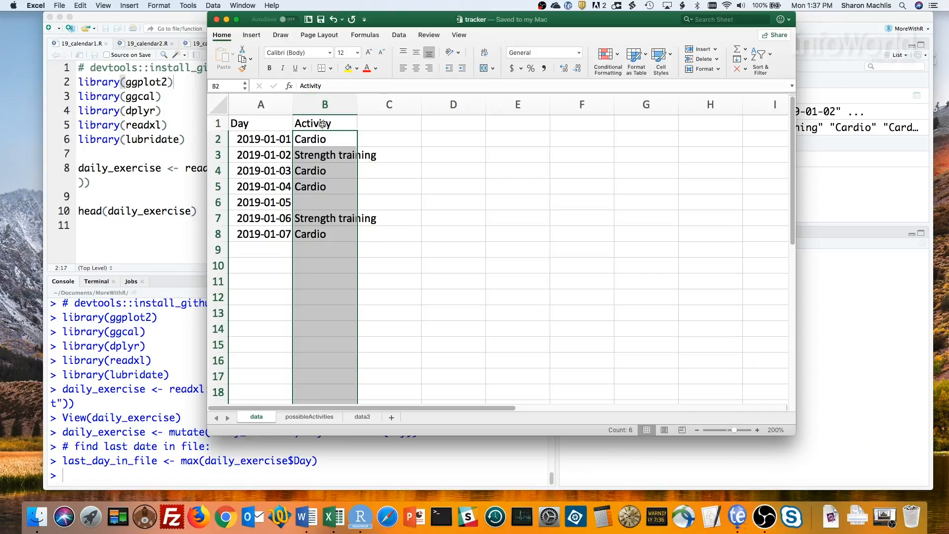
left_click(399, 35)
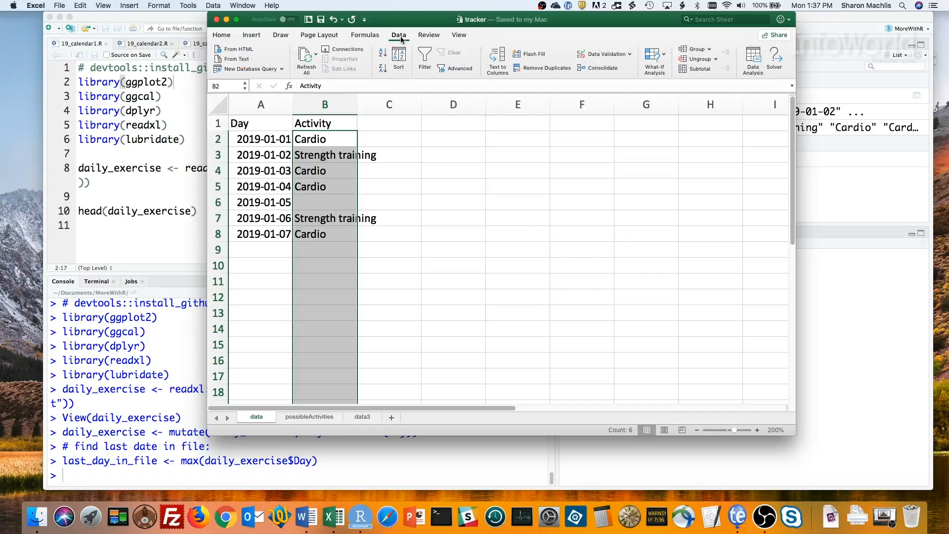
Add List validation sourced from possibleActivities!A2:A3 so Activity allows only Cardio or Strength training.
left_click(602, 54)
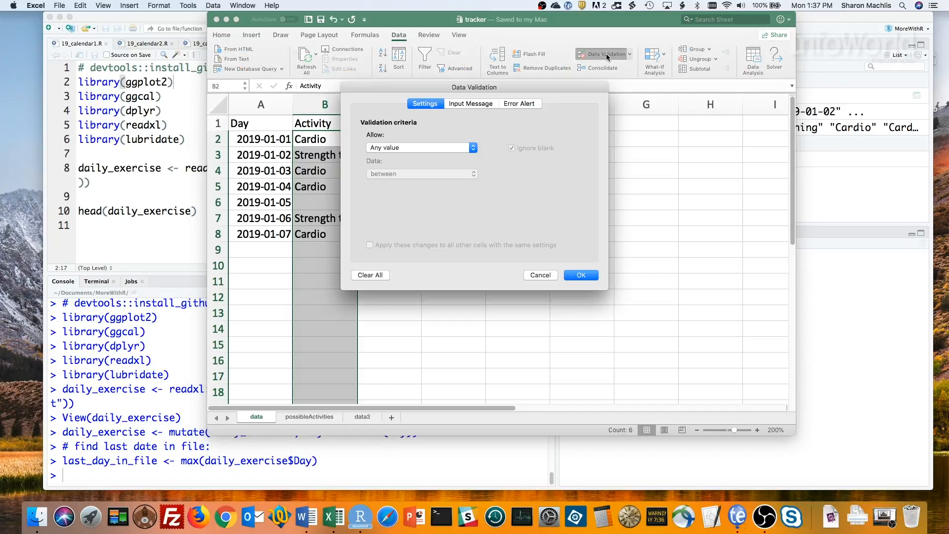
left_click(420, 148)
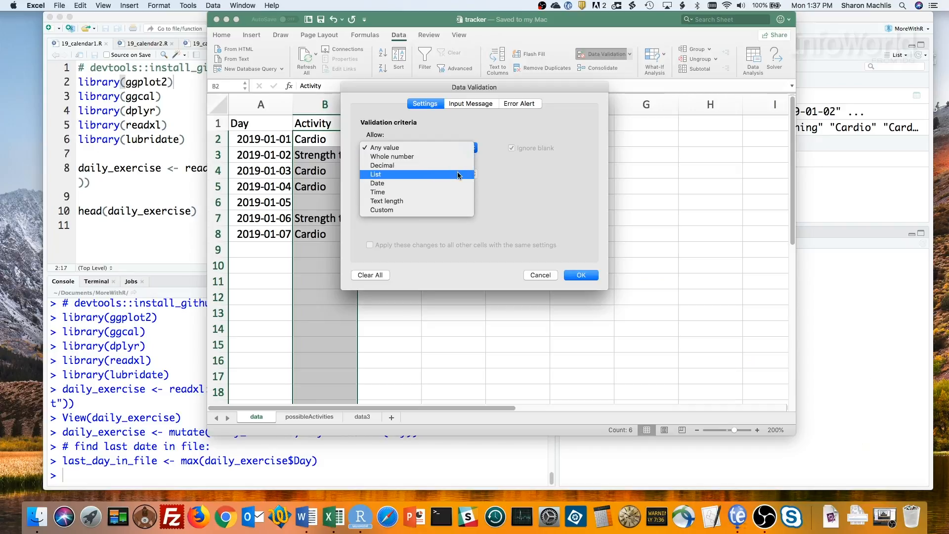
left_click(375, 174)
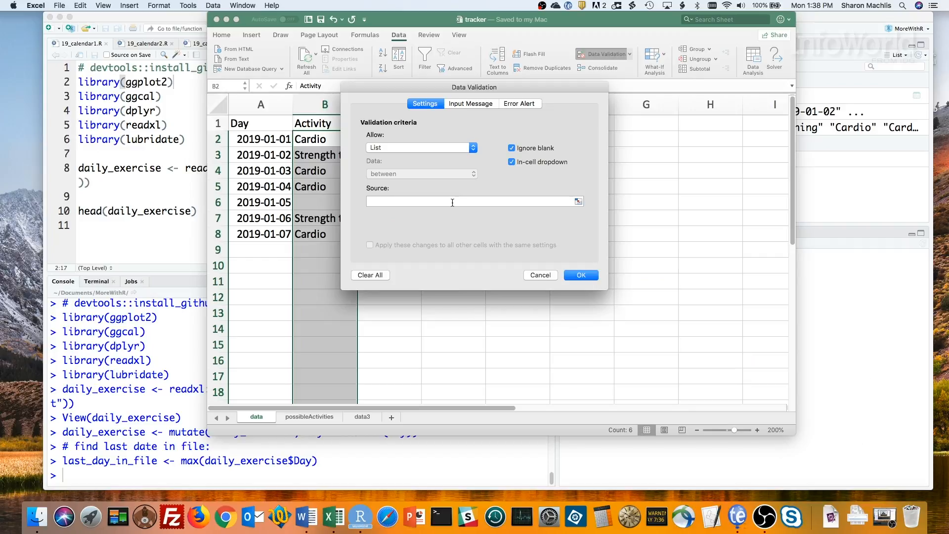
left_click(474, 201)
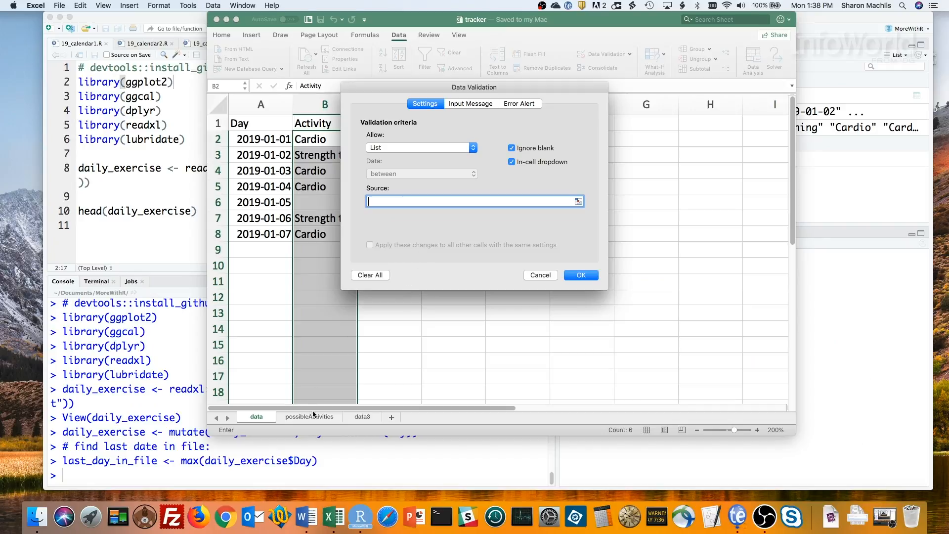
left_click(309, 416)
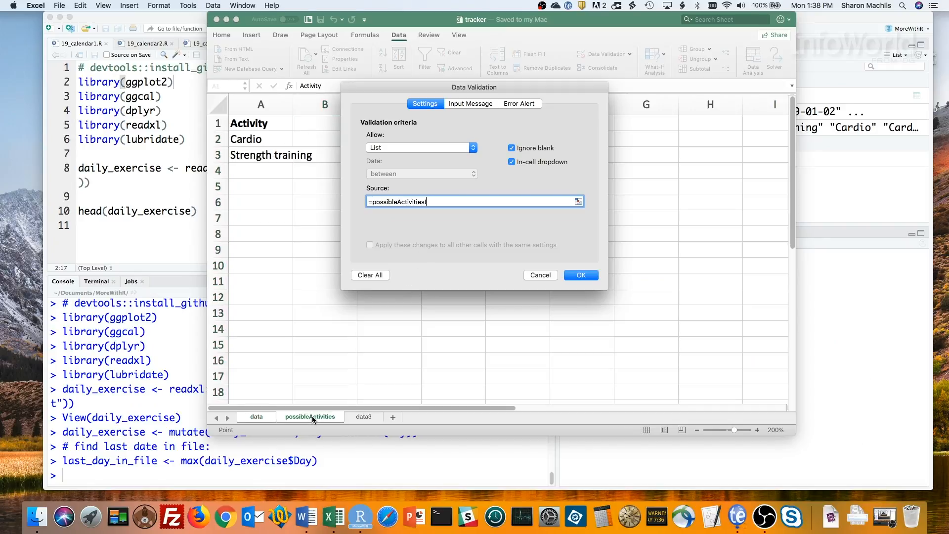
left_click(260, 138)
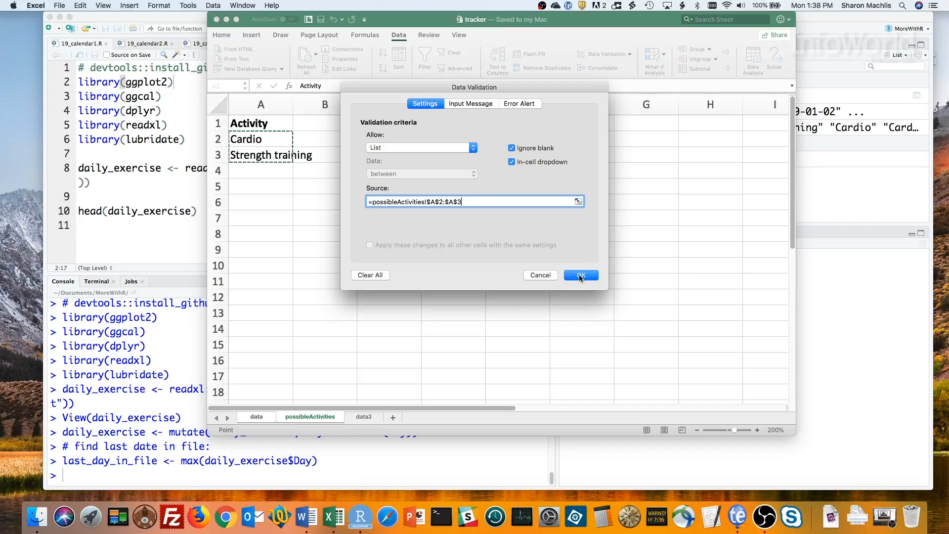
left_click(579, 275)
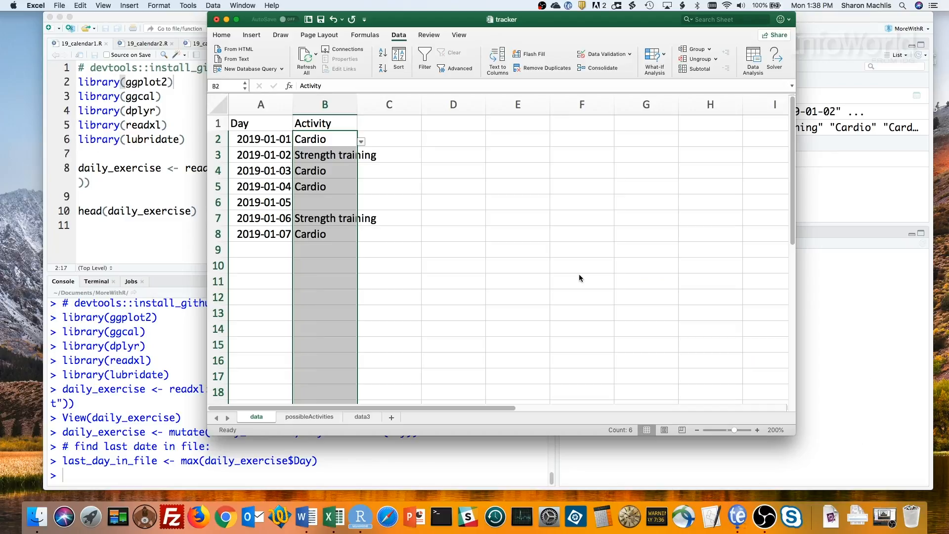
Extend the dates to 2019-01-08, add its Cardio activity and save tracker.xlsx.
left_click(260, 233)
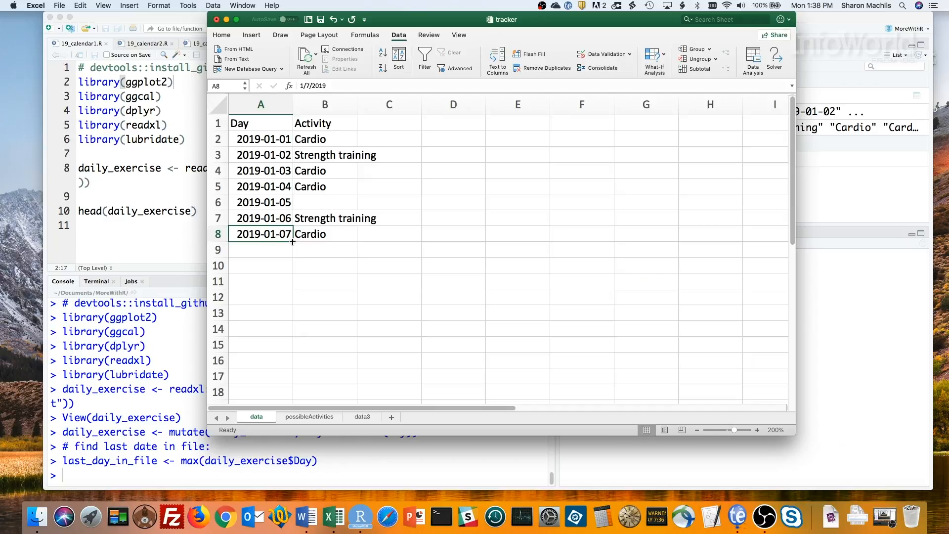
left_click_drag(293, 242, 292, 249)
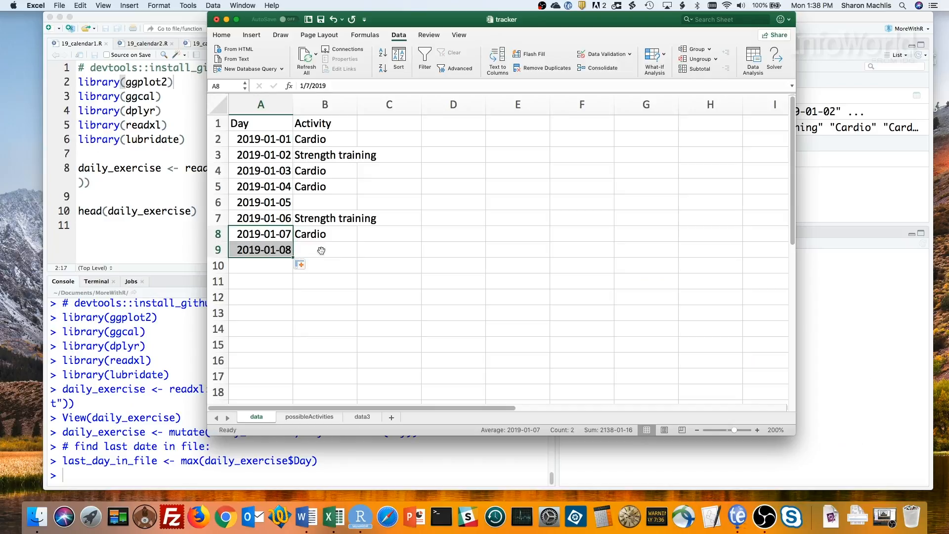
left_click(326, 249)
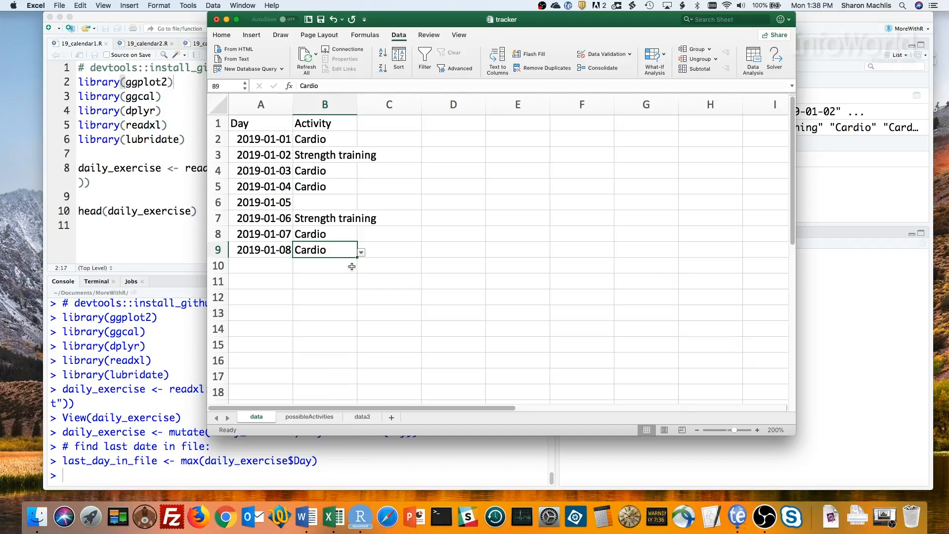
mouse_move(321, 19)
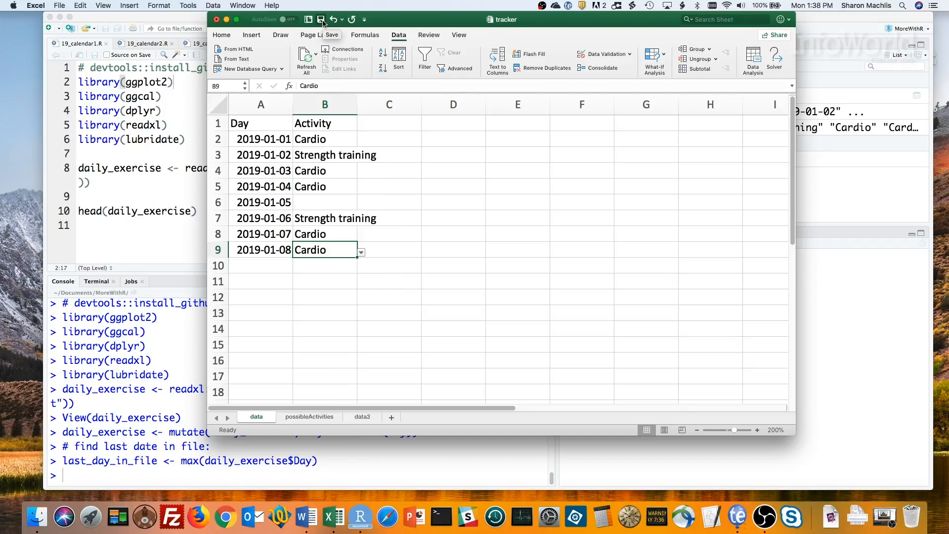
left_click(322, 19)
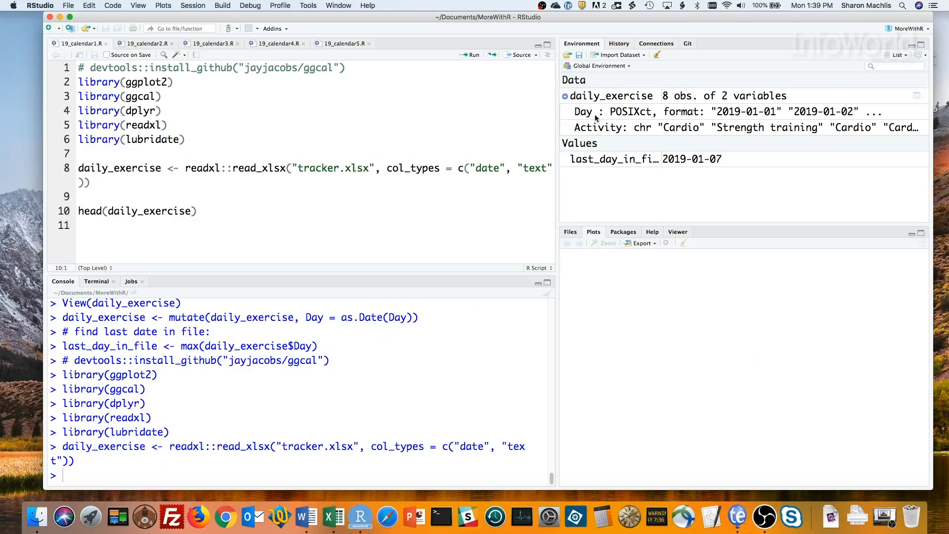
mouse_move(596, 118)
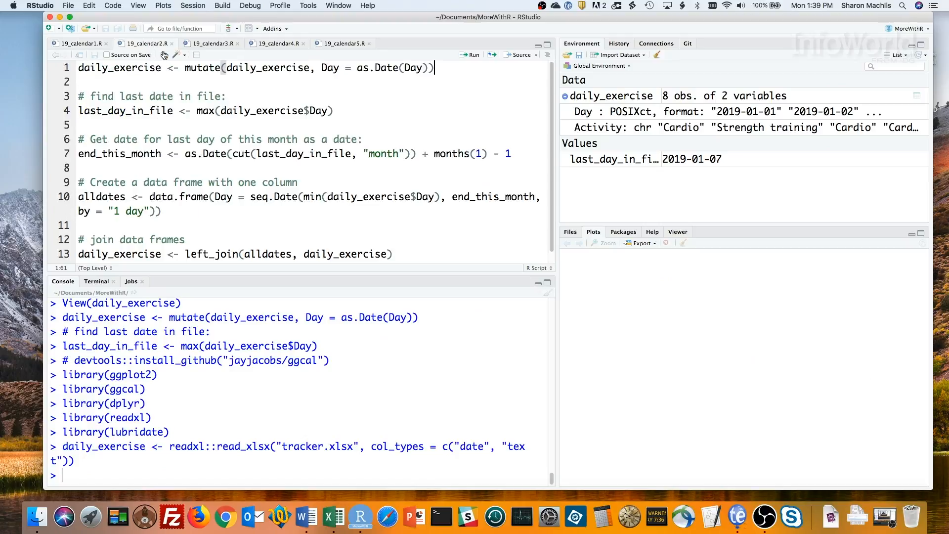
mouse_move(442, 68)
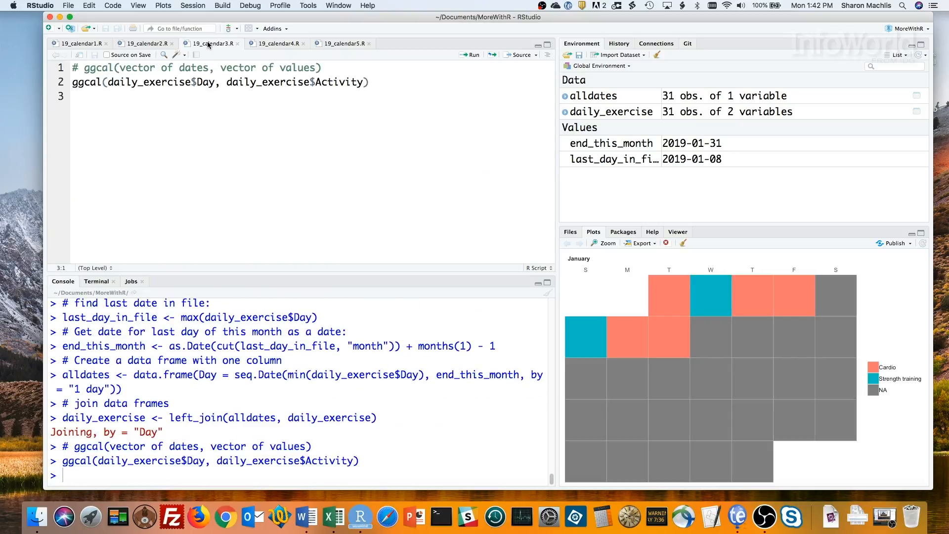
Inspect the activity-coloured January calendar enlarged, then return to the normal plot view.
left_click(607, 243)
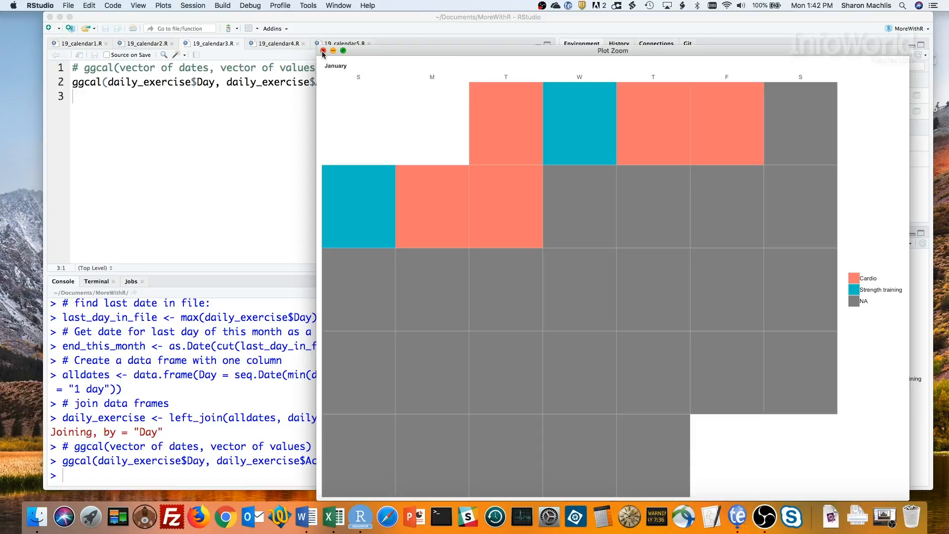
left_click(322, 51)
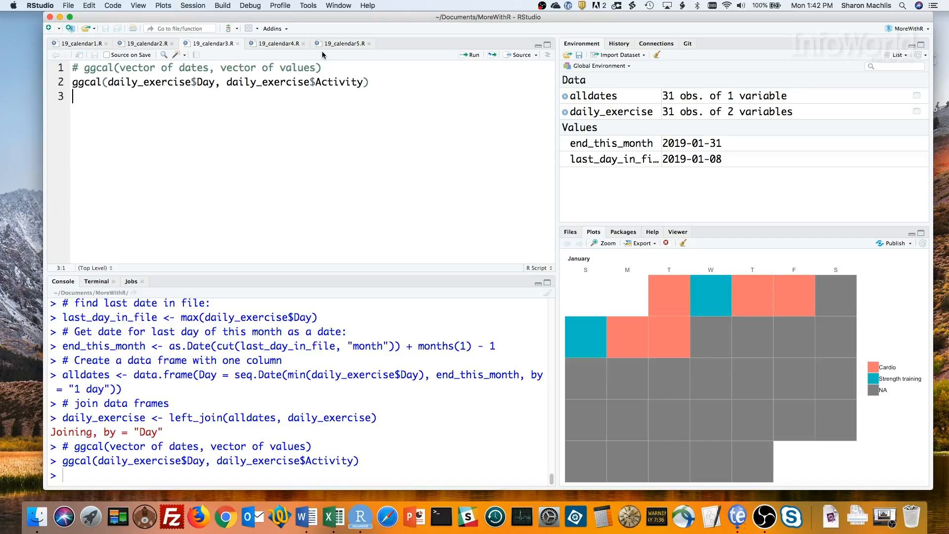
Source 19_calendar4.R to apply scale_fill_manual colours and inspect the recoloured calendar enlarged.
left_click(277, 42)
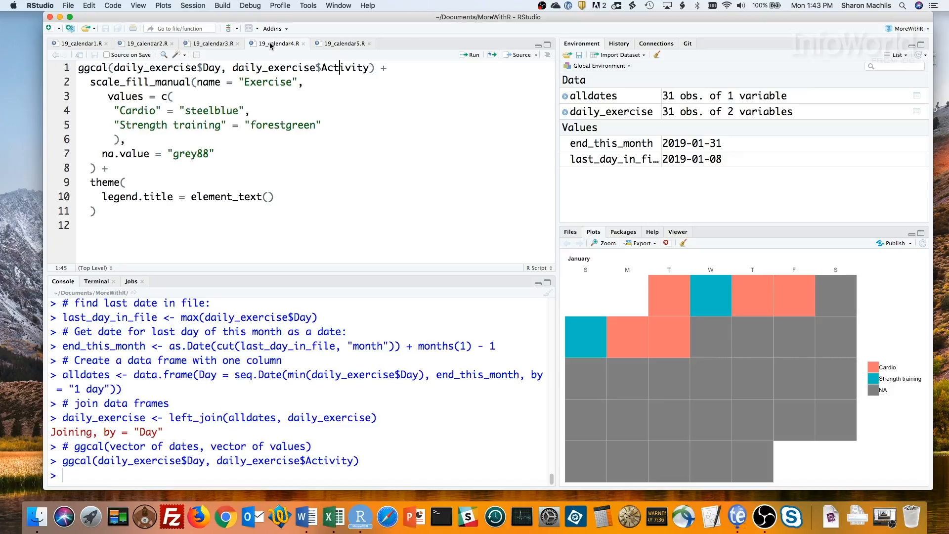
mouse_move(519, 55)
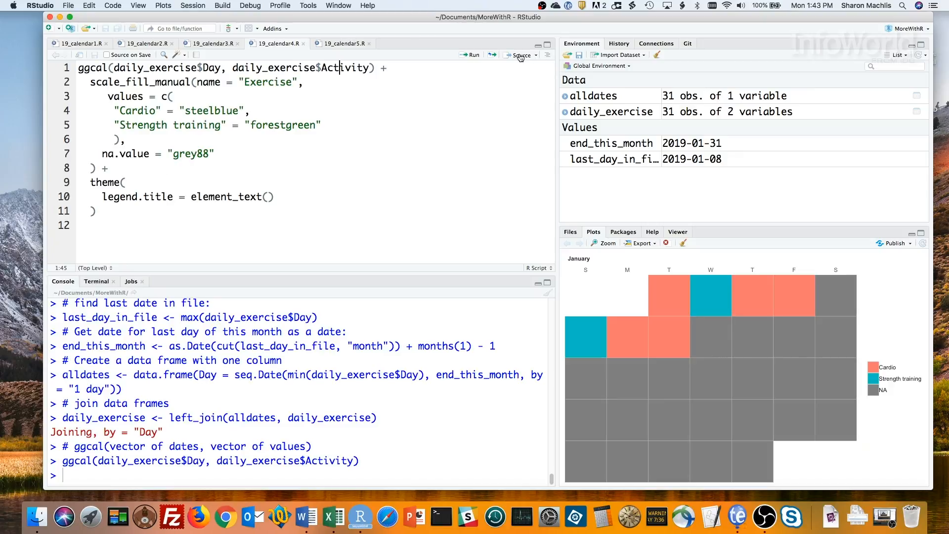
left_click(519, 55)
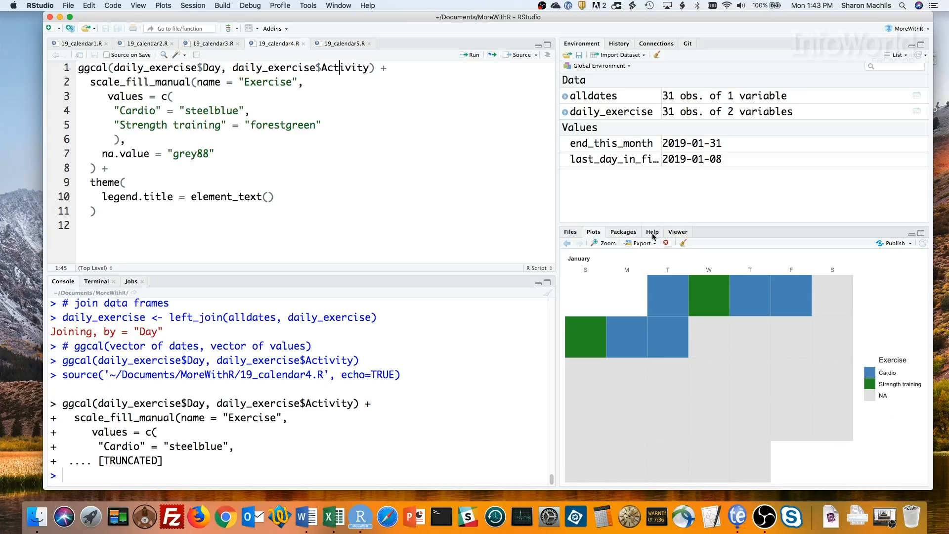
left_click(605, 244)
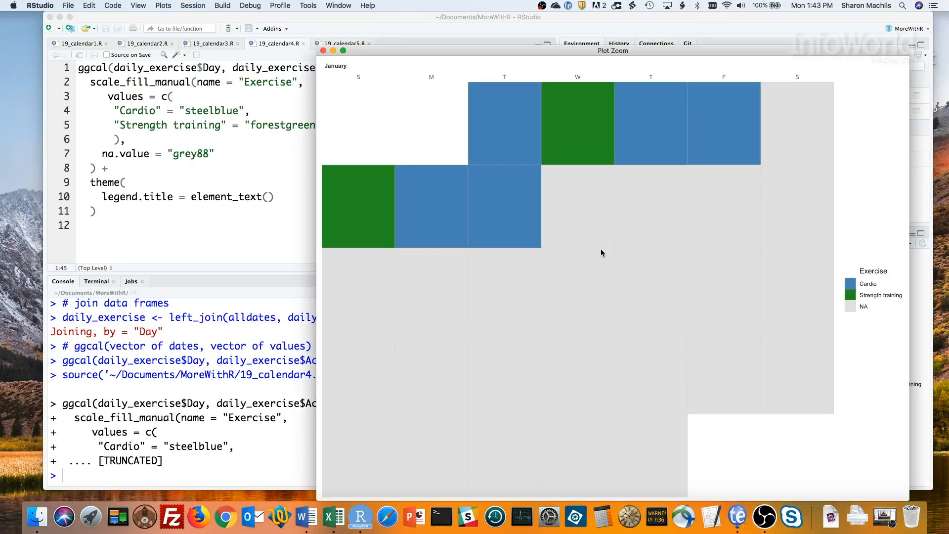
mouse_move(602, 265)
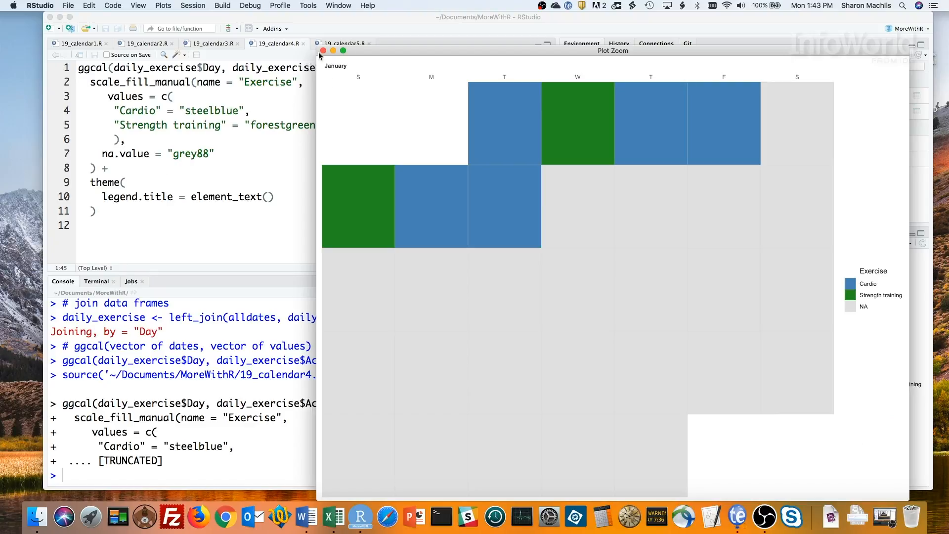
left_click(322, 51)
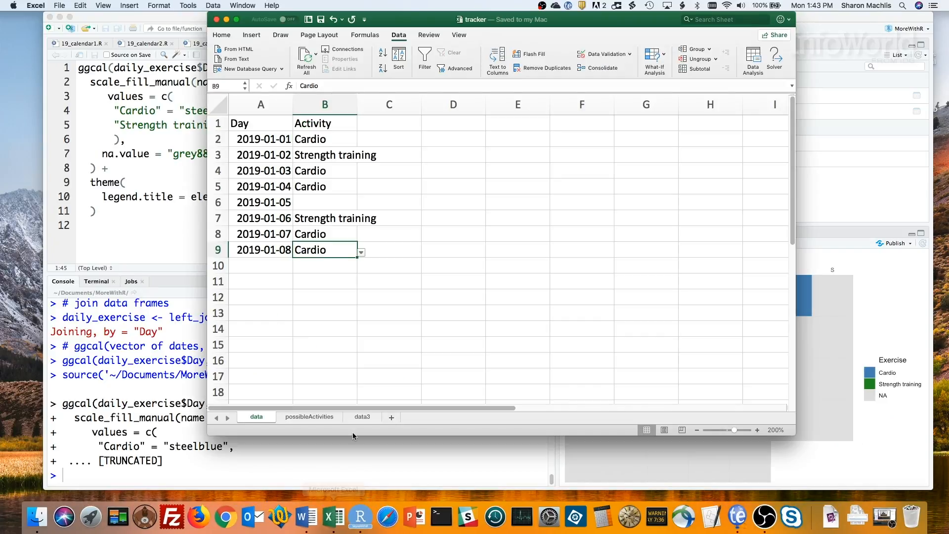
Switch to the data3 sheet of tracker.xlsx in Excel.
left_click(362, 416)
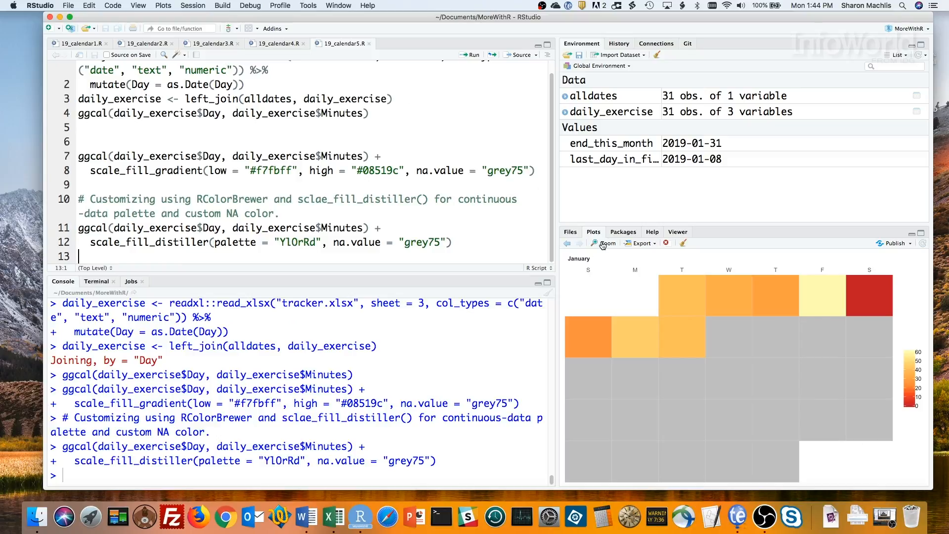
Enlarge the YlOrRd minutes heat-map calendar in the Plots zoom window.
left_click(606, 243)
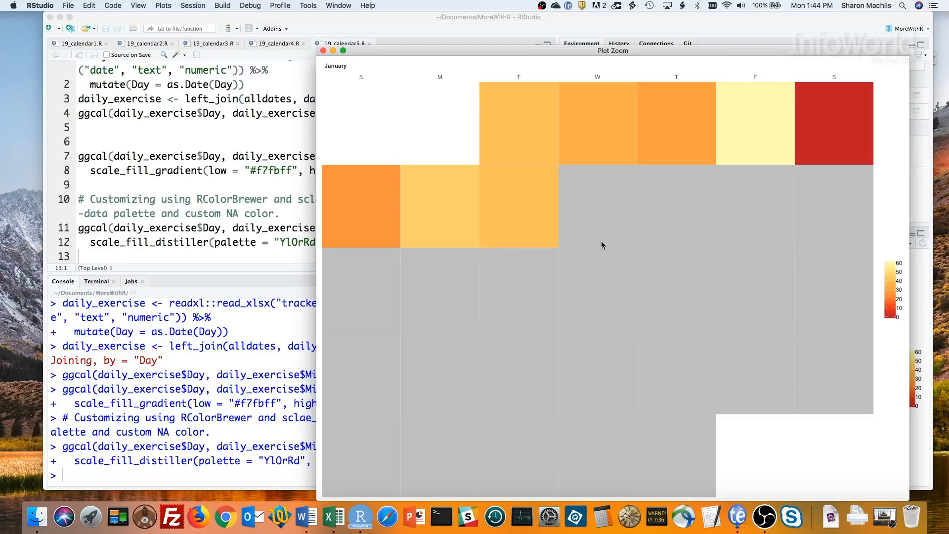
mouse_move(50, 144)
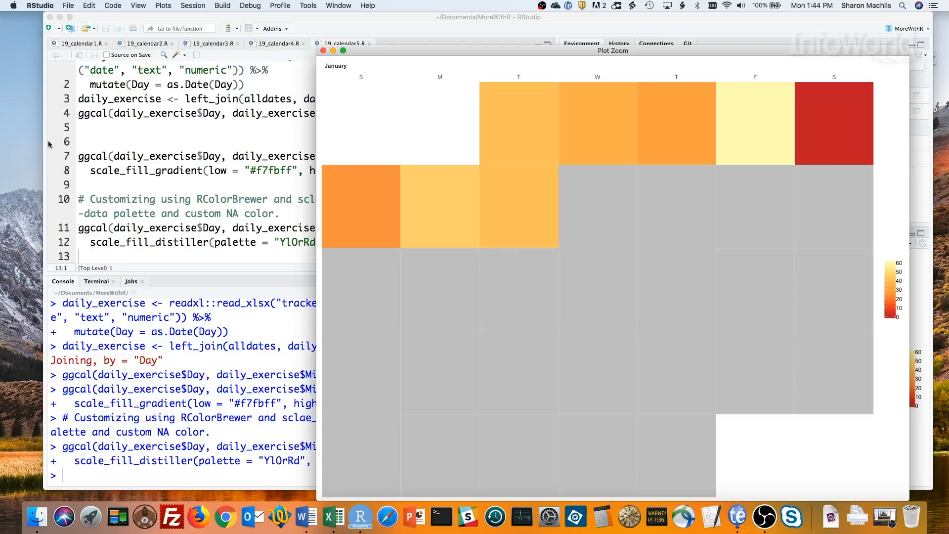